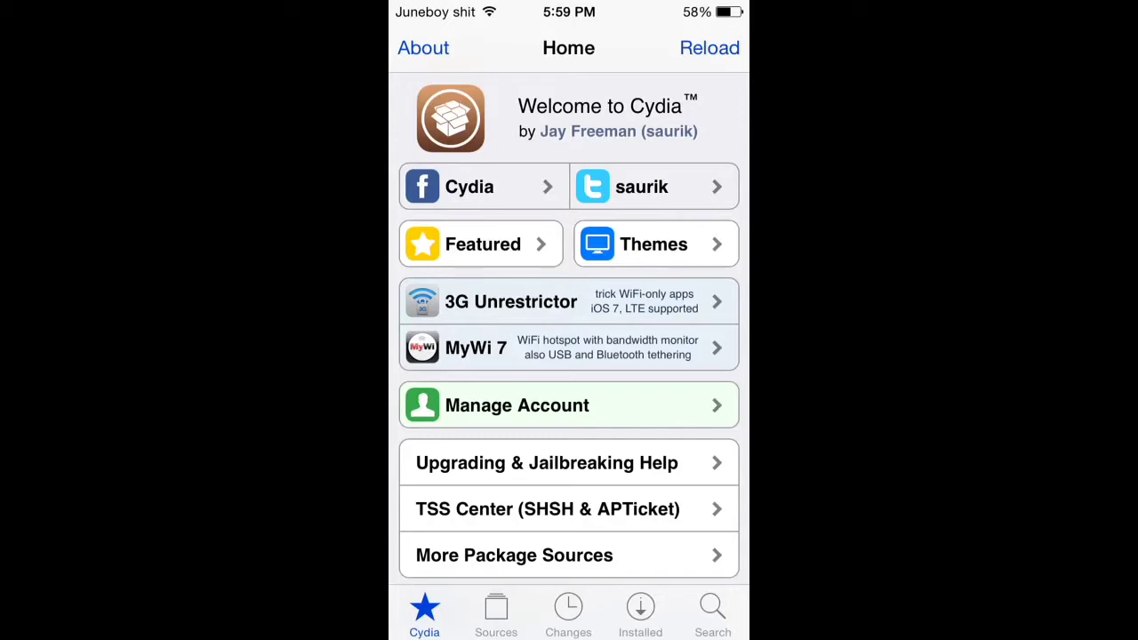
# - Switch from Cydia's welcome page to the Sources list of installed repositories
pyautogui.click(494, 608)
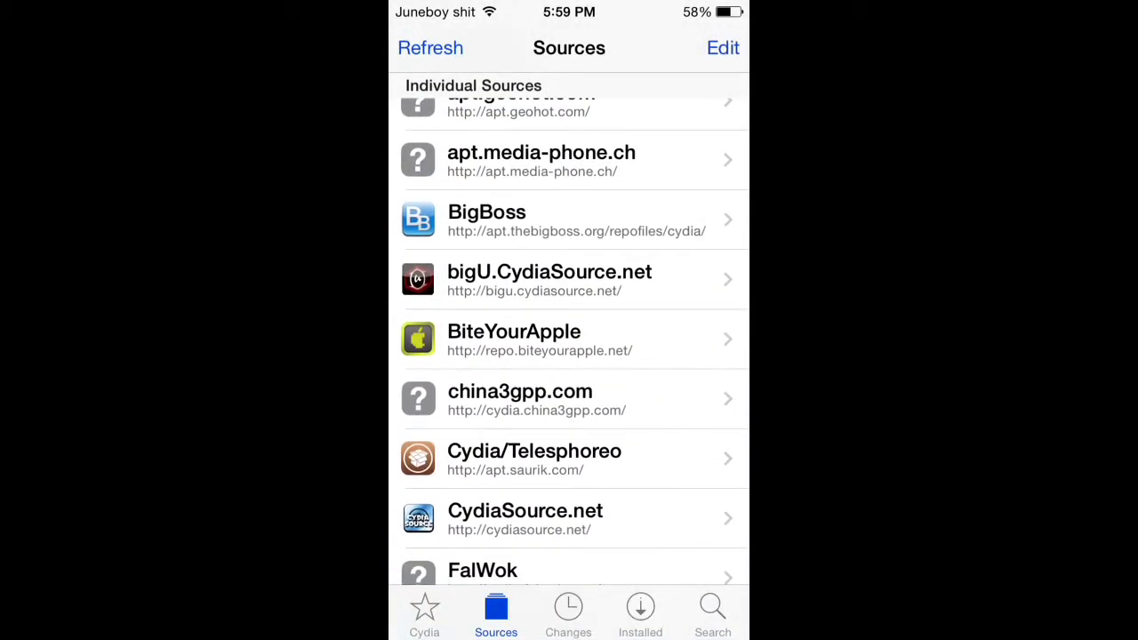
# - Scroll to CydiaSource.net and show its Sections page (All Packages, Best Cydia Sources, Movies)
pyautogui.scroll(-3)
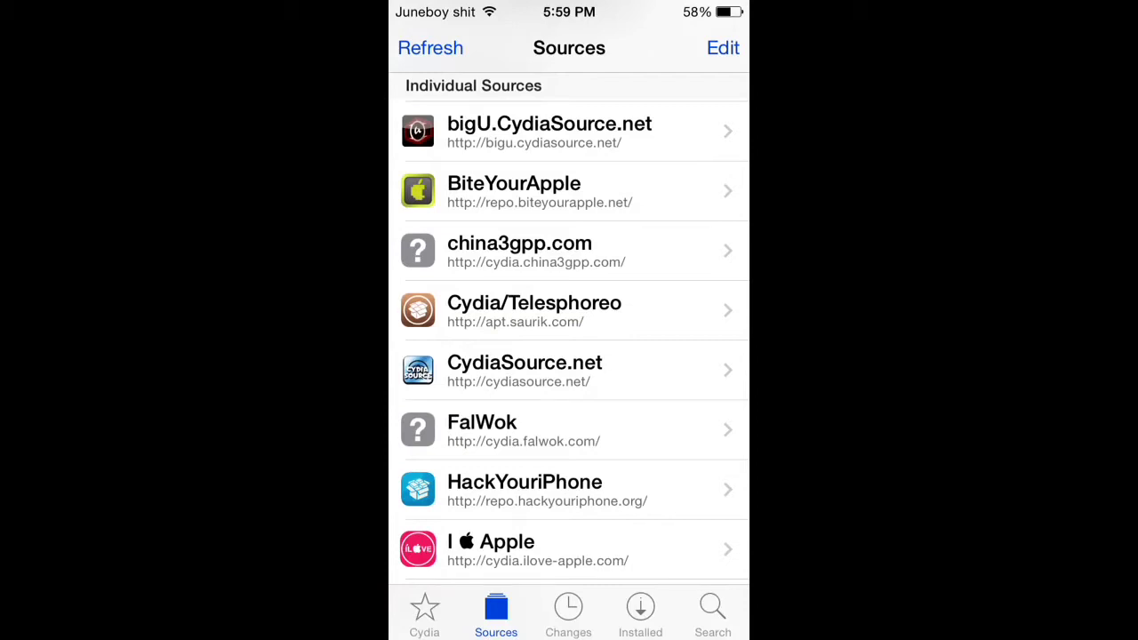
pyautogui.click(570, 370)
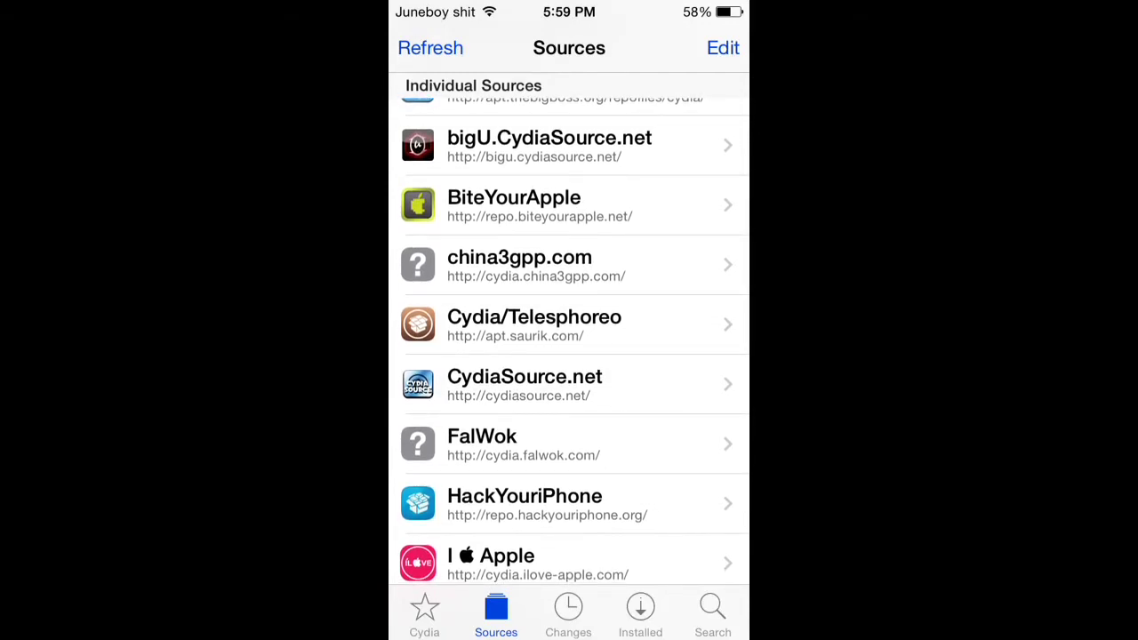
pyautogui.scroll(-3)
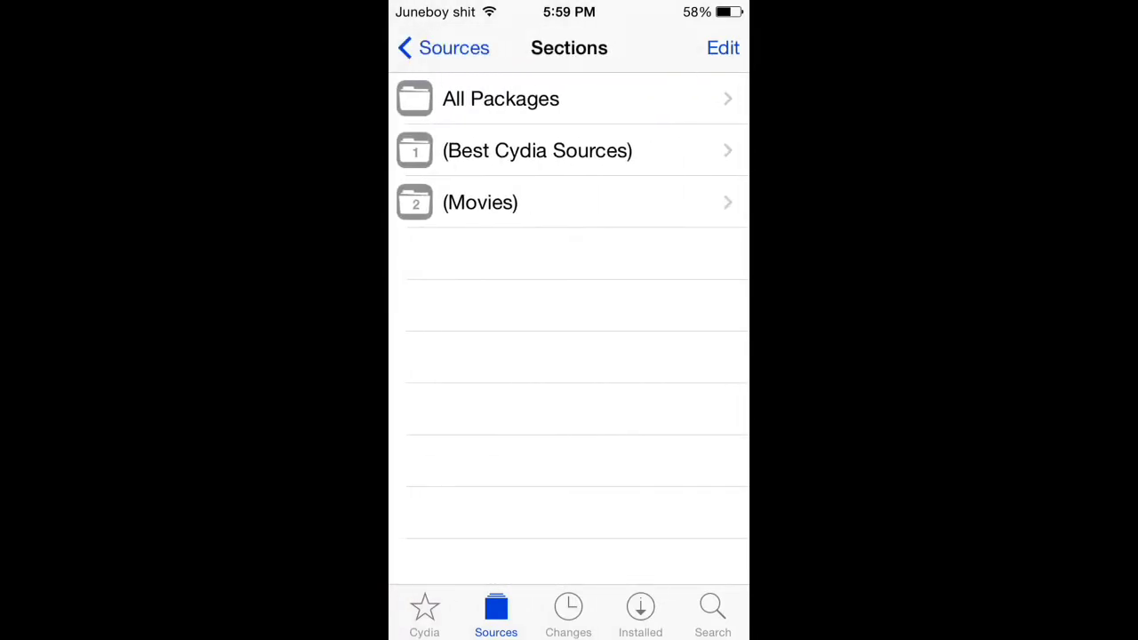
# - List the repo's packages and scroll through the All Sources 7.0 package details
pyautogui.click(499, 99)
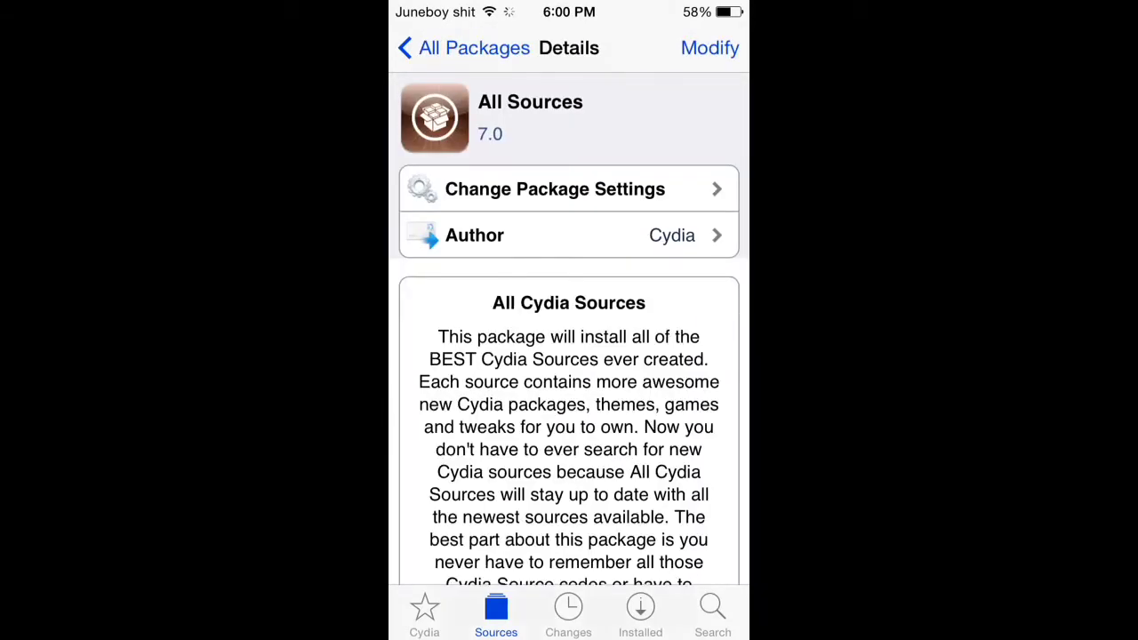
pyautogui.scroll(-3)
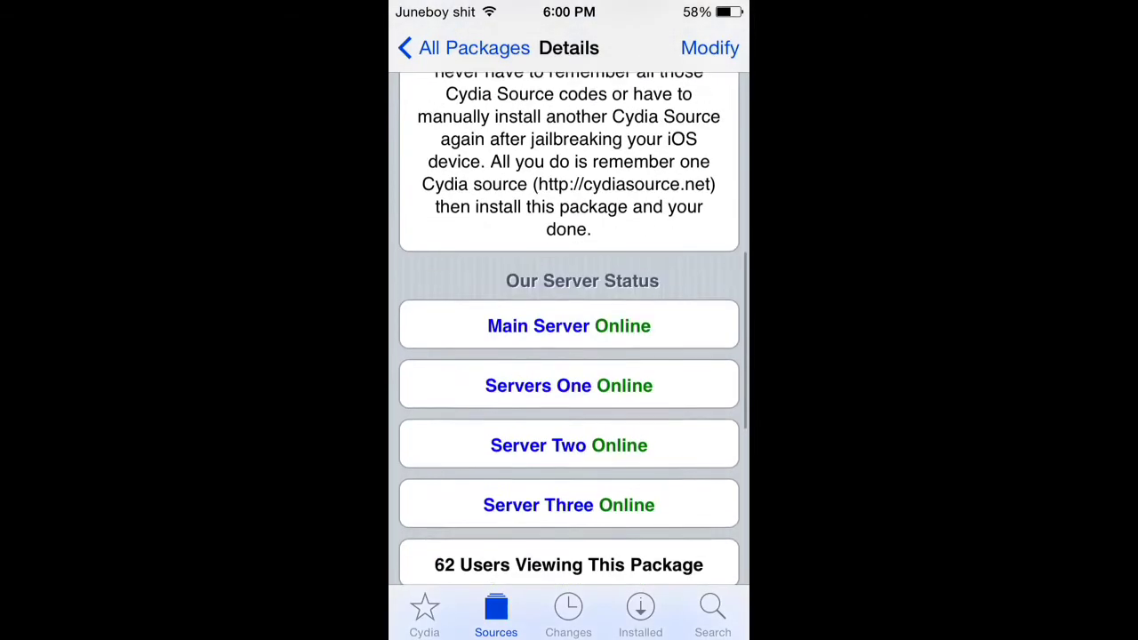
pyautogui.scroll(-3)
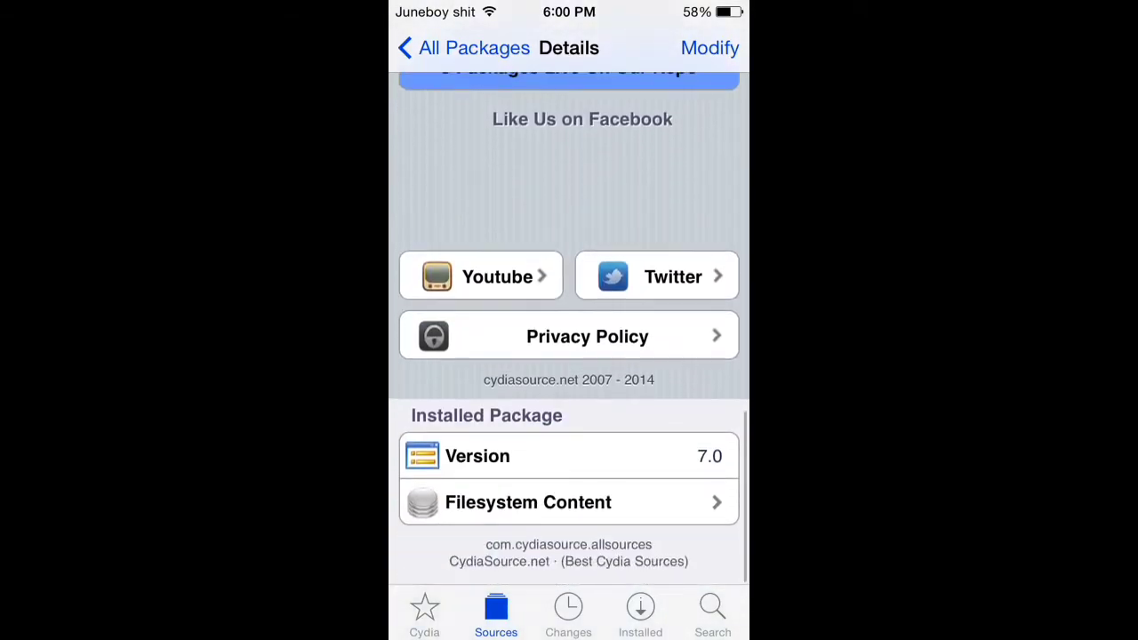
pyautogui.scroll(-3)
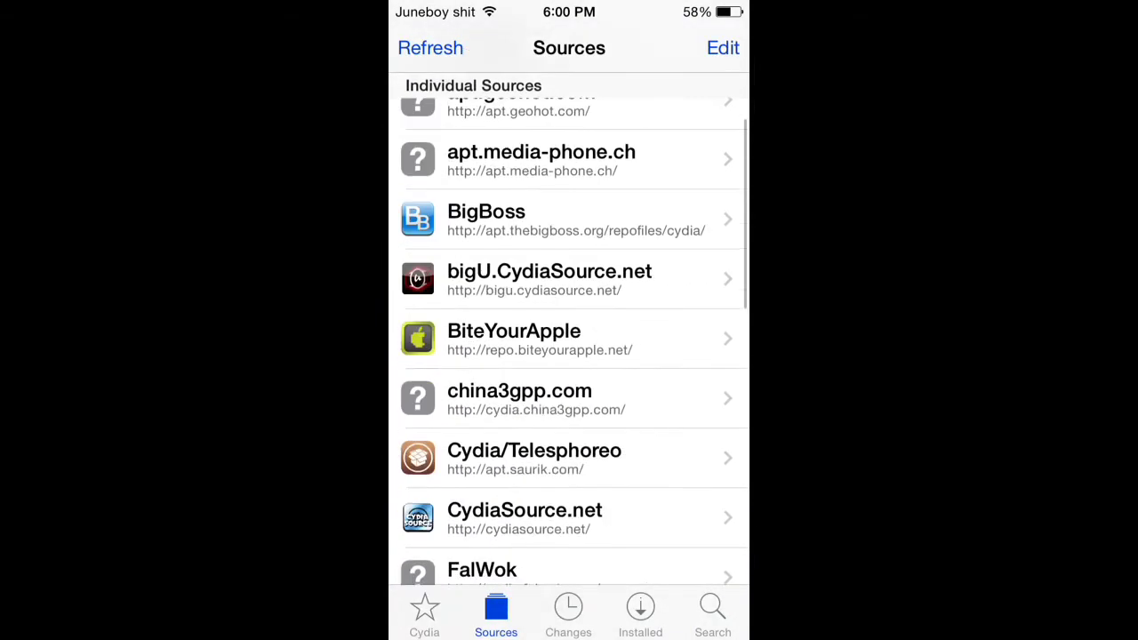
pyautogui.scroll(-3)
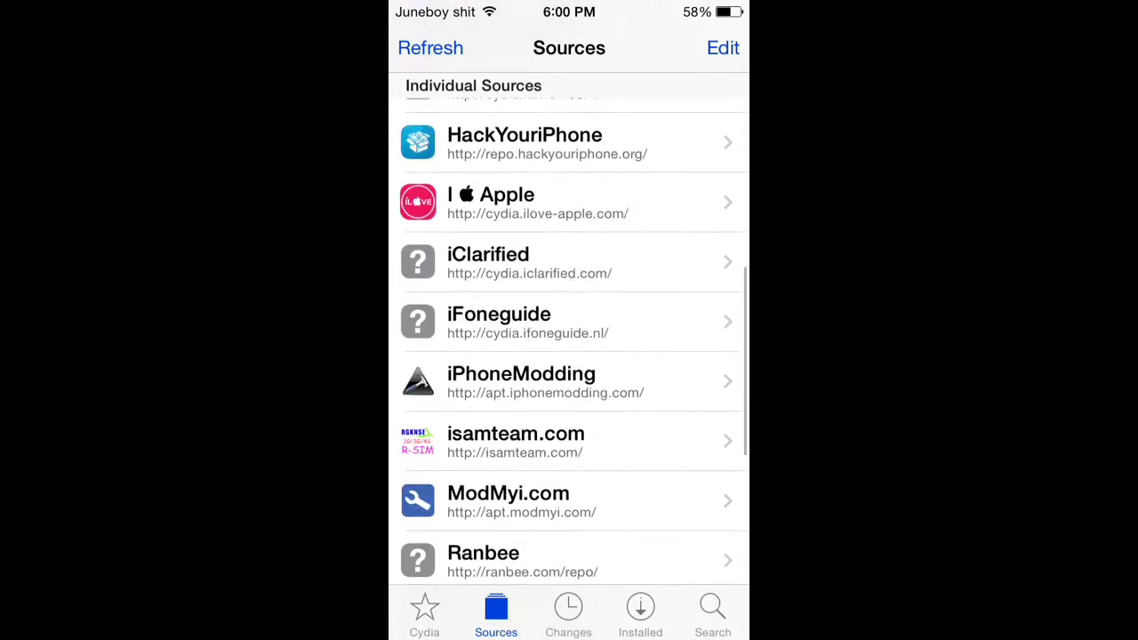
pyautogui.scroll(-3)
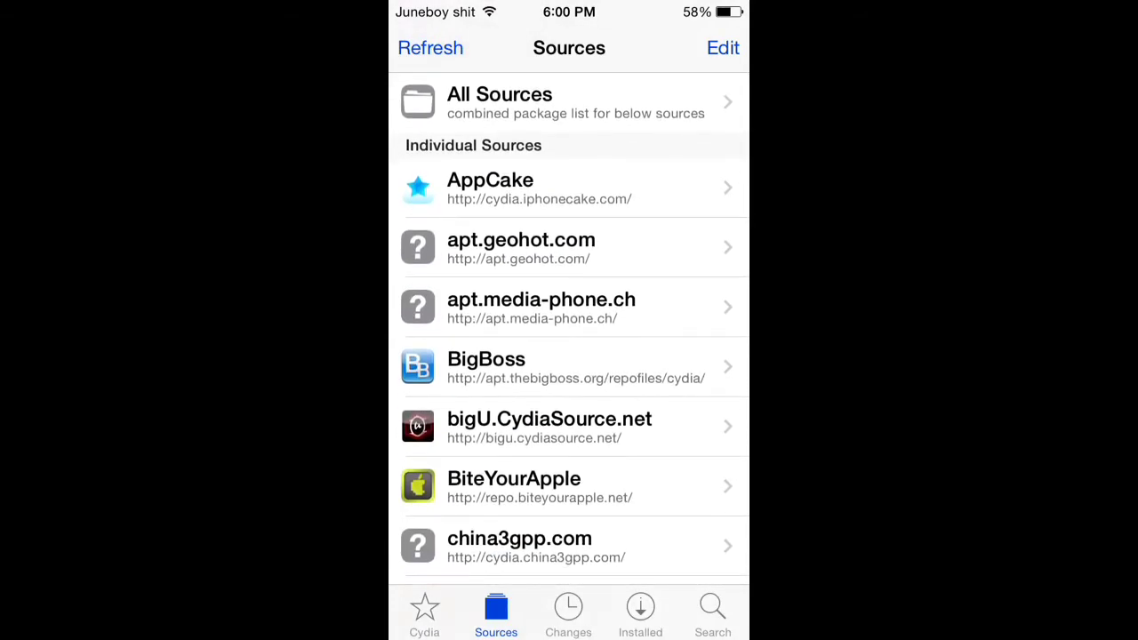